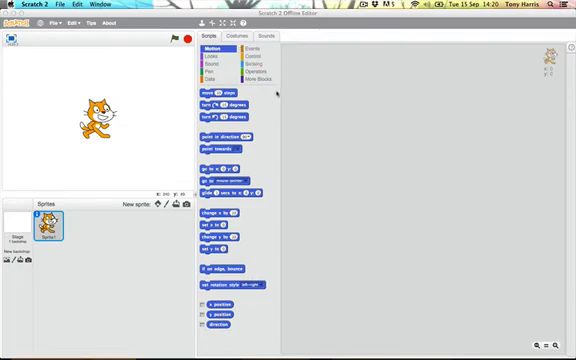
# Open the Extension Library via More Blocks' Add an Extension
pyautogui.click(252, 77)
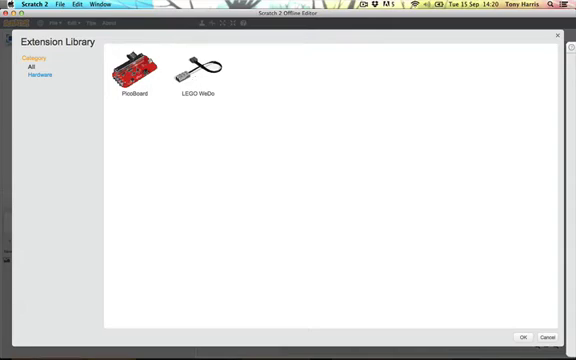
# Add the PicoBoard extension to the project
pyautogui.click(549, 336)
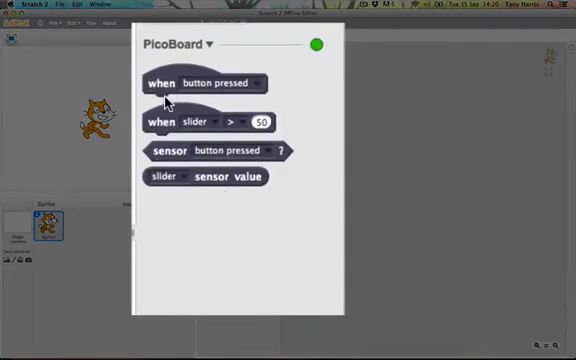
pyautogui.moveTo(225, 148)
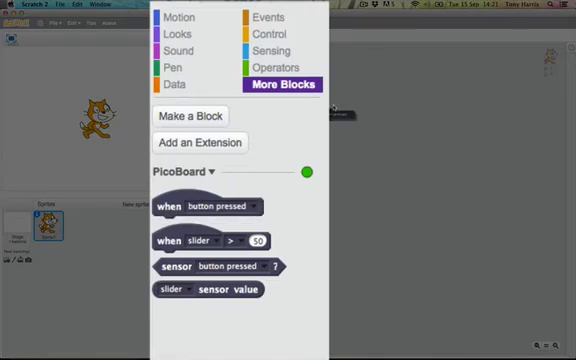
pyautogui.moveTo(268, 35)
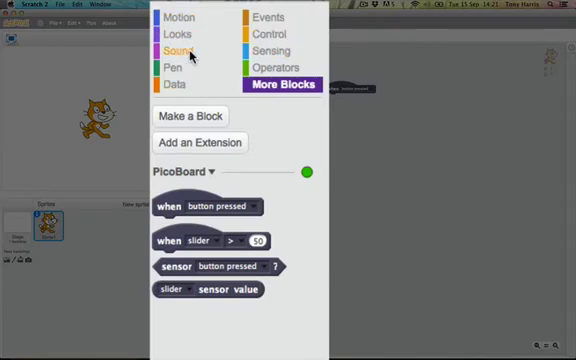
pyautogui.click(172, 47)
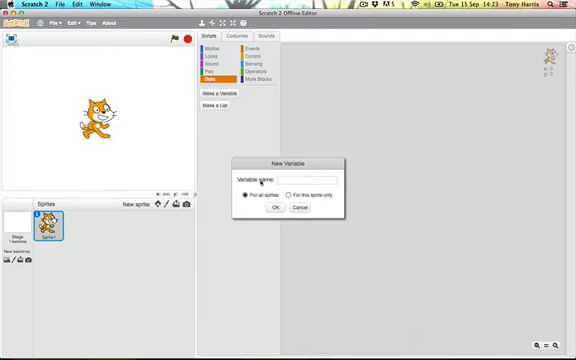
# Name the new variable 'light' for all sprites and confirm it
pyautogui.write('lig')
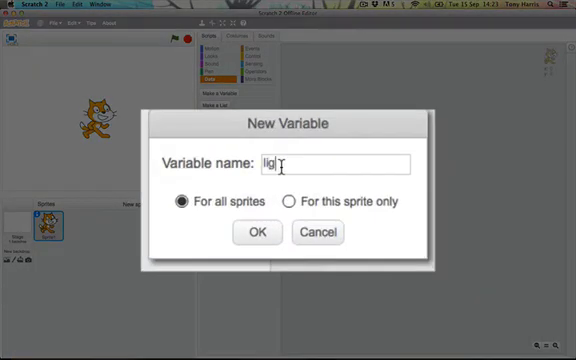
pyautogui.write('ht')
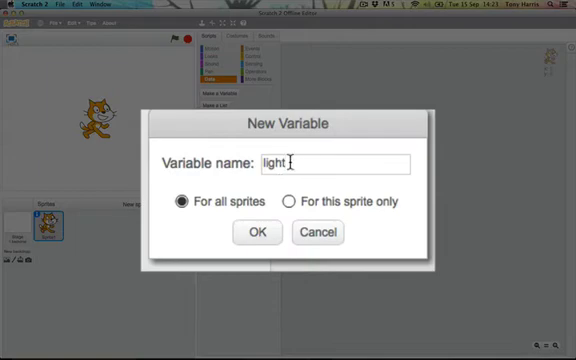
pyautogui.click(256, 232)
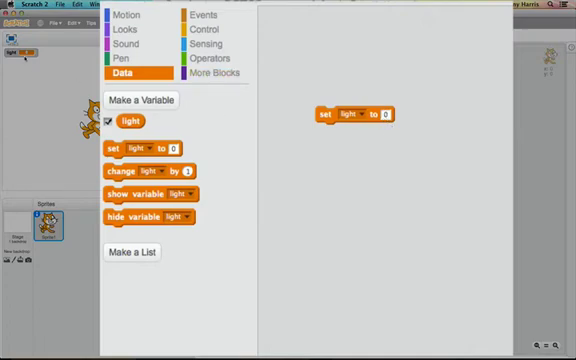
# Show the PicoBoard blocks and open the sensor value block's sensor list
pyautogui.click(226, 73)
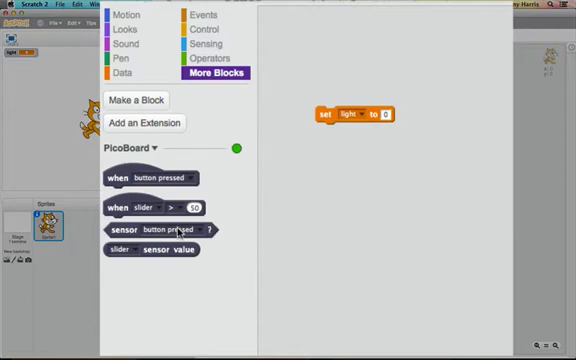
pyautogui.click(201, 230)
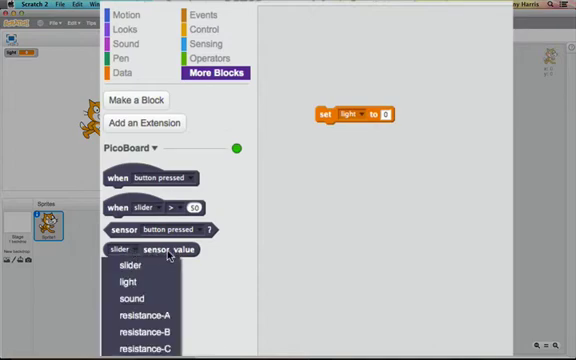
pyautogui.moveTo(137, 296)
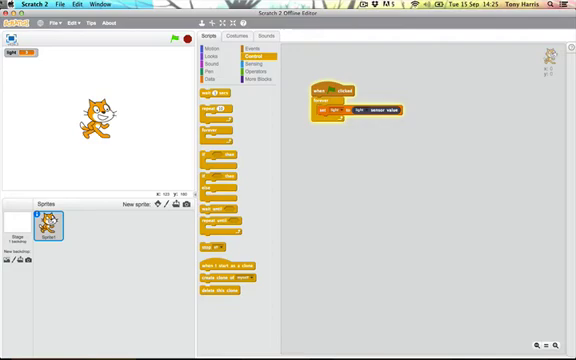
pyautogui.moveTo(353, 78)
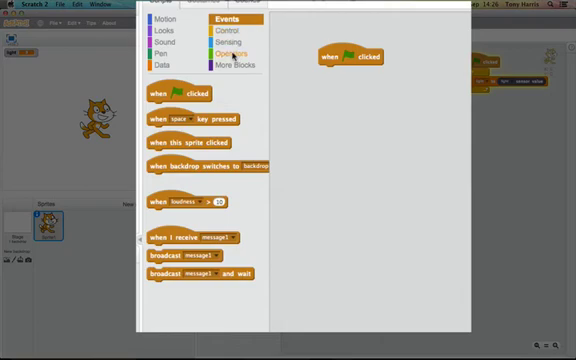
# Drag a comparison operator block into the script and bring up the Sound blocks
pyautogui.click(222, 50)
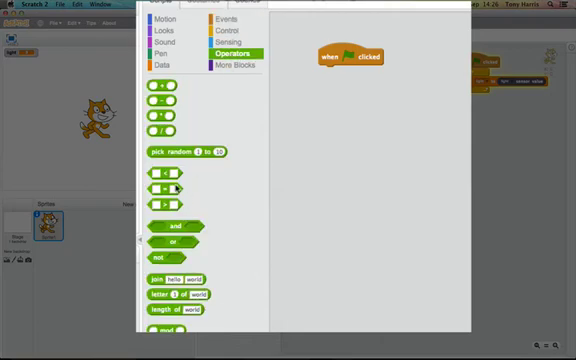
pyautogui.moveTo(155, 185); pyautogui.dragTo(348, 121)
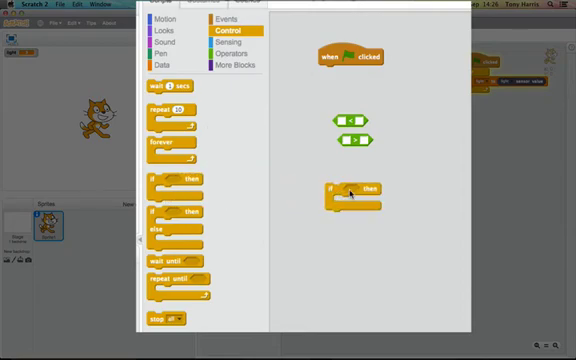
pyautogui.click(158, 40)
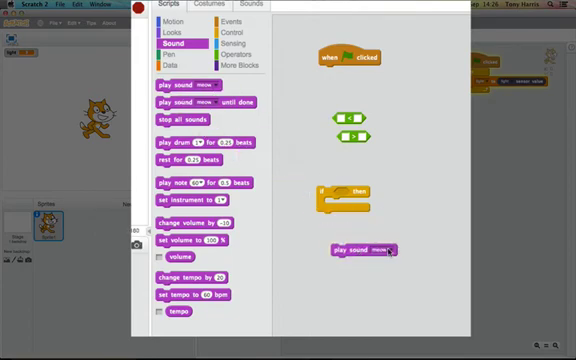
# Choose 'record...' from the play sound block's sound list
pyautogui.click(398, 249)
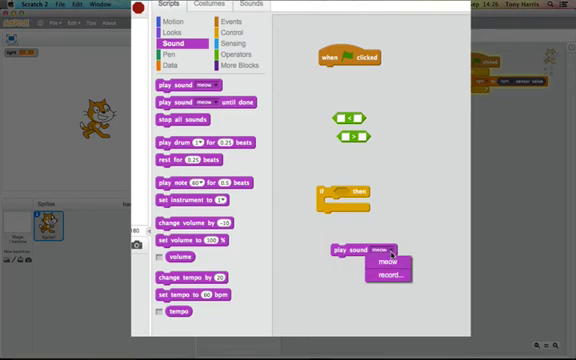
pyautogui.click(380, 285)
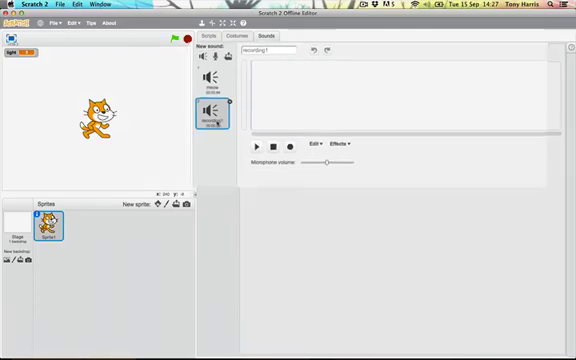
# Record audio into recording1 and play it back
pyautogui.click(261, 157)
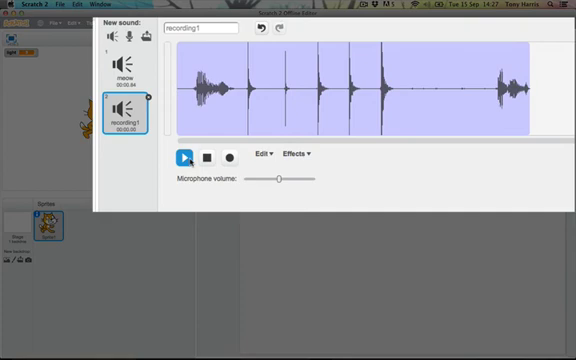
pyautogui.click(185, 156)
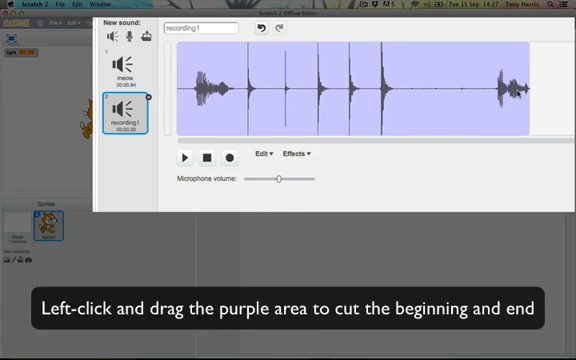
# Trim the first and last bursts from recording1 and play the trimmed section
pyautogui.moveTo(540, 95); pyautogui.dragTo(483, 95)
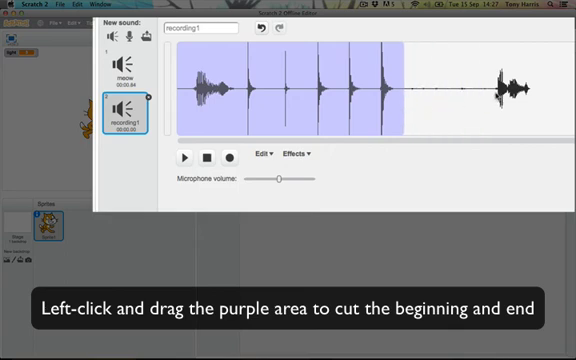
pyautogui.moveTo(178, 90); pyautogui.dragTo(230, 90)
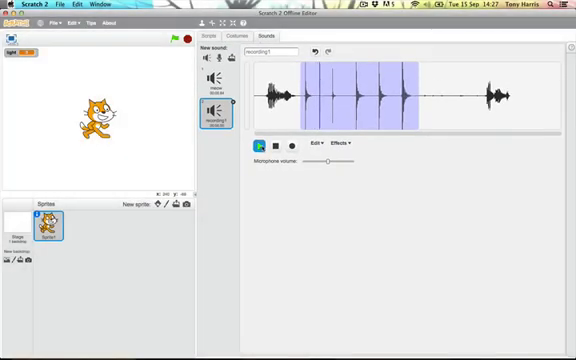
pyautogui.click(262, 145)
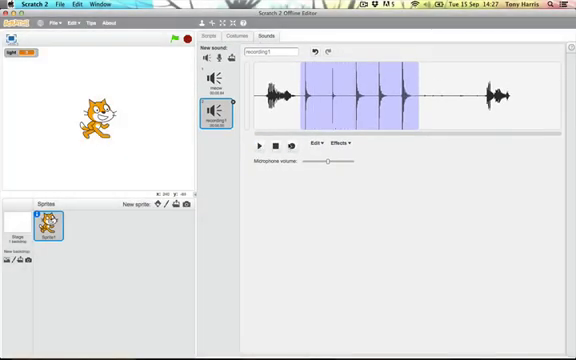
pyautogui.click(205, 33)
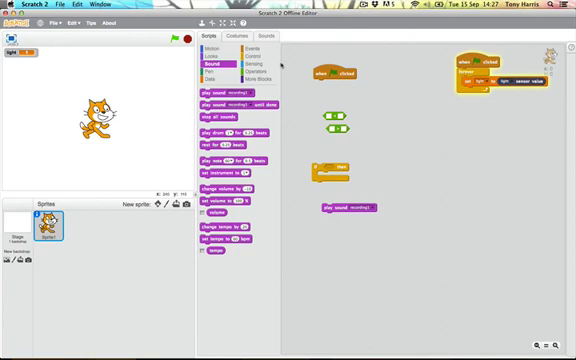
pyautogui.click(259, 30)
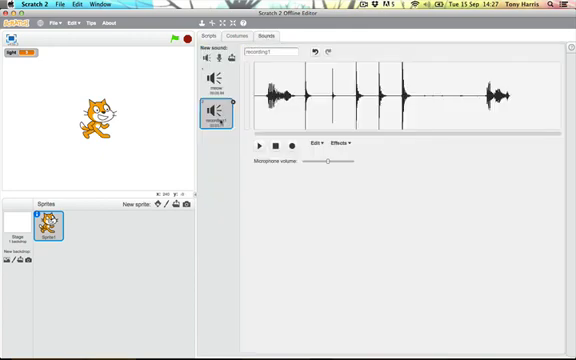